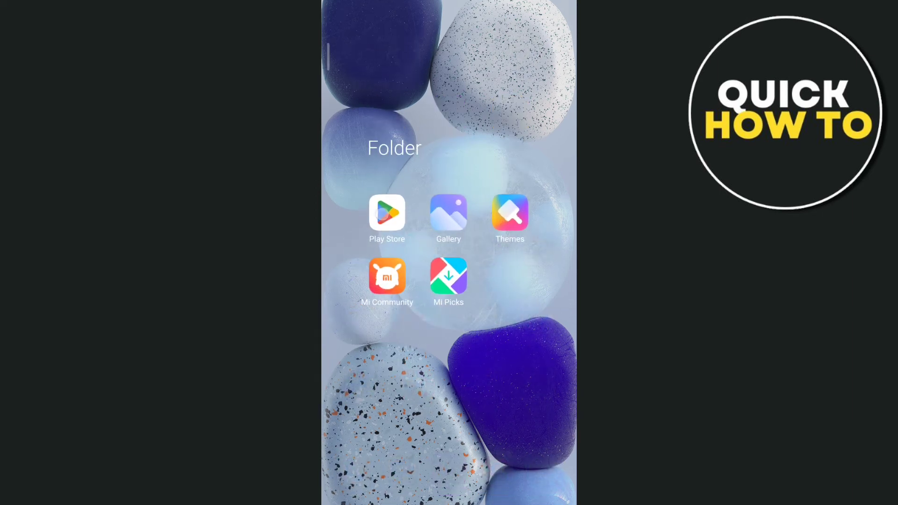
# Launch the Play Store and search for "whatsapp", showing WhatsApp Messenger already installed
pyautogui.click(386, 214)
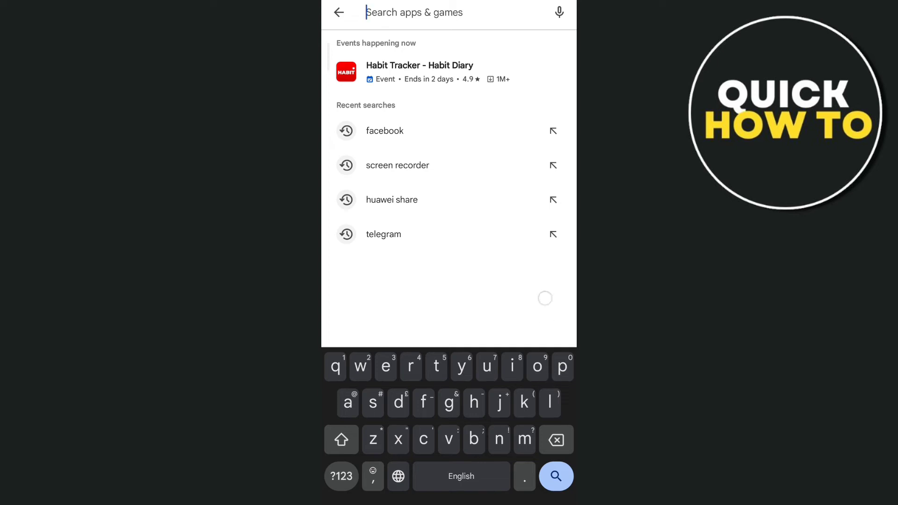
pyautogui.write('whatsapp')
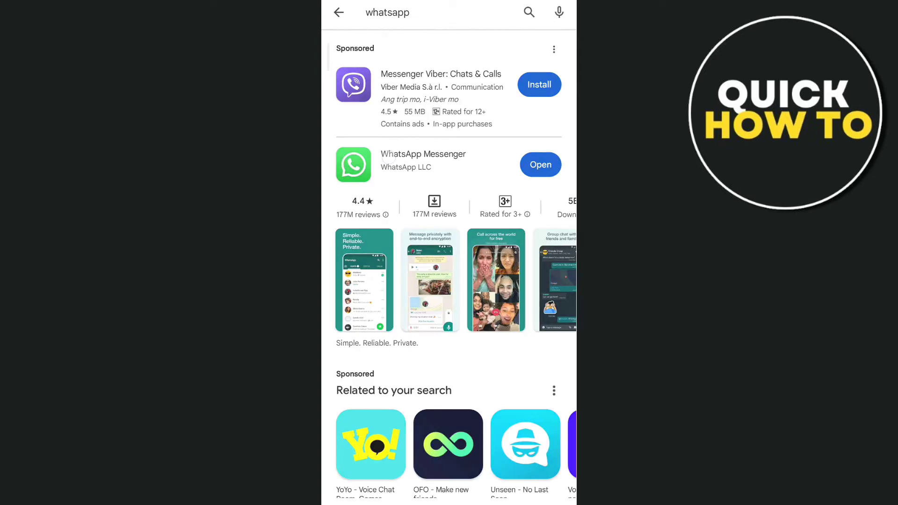
pyautogui.click(423, 160)
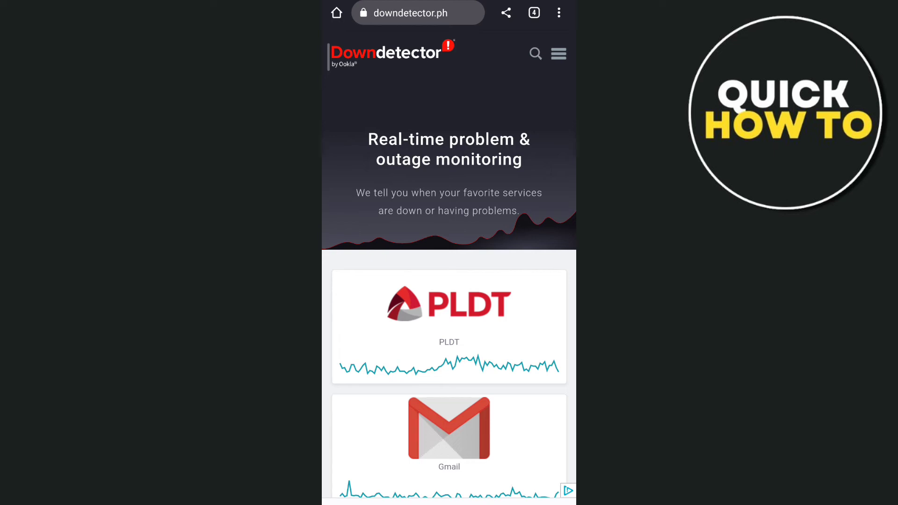
pyautogui.scroll(-3)
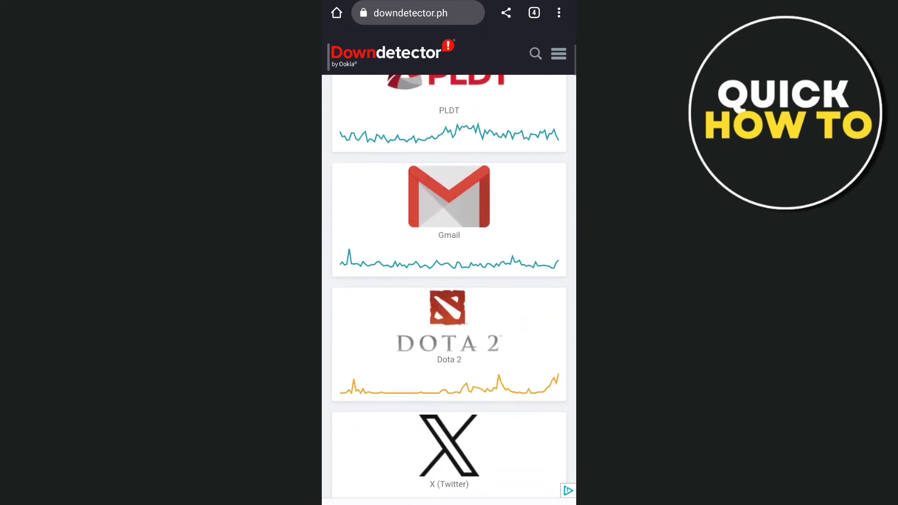
pyautogui.scroll(-3)
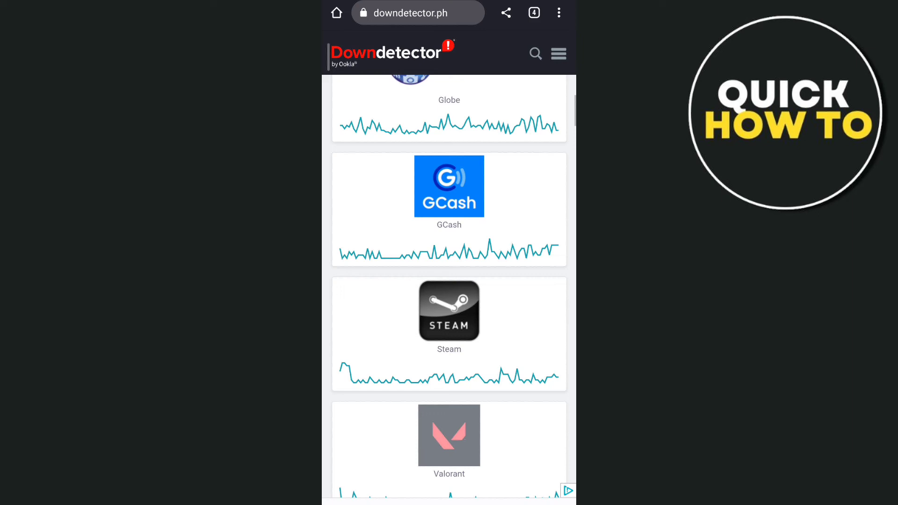
pyautogui.scroll(-3)
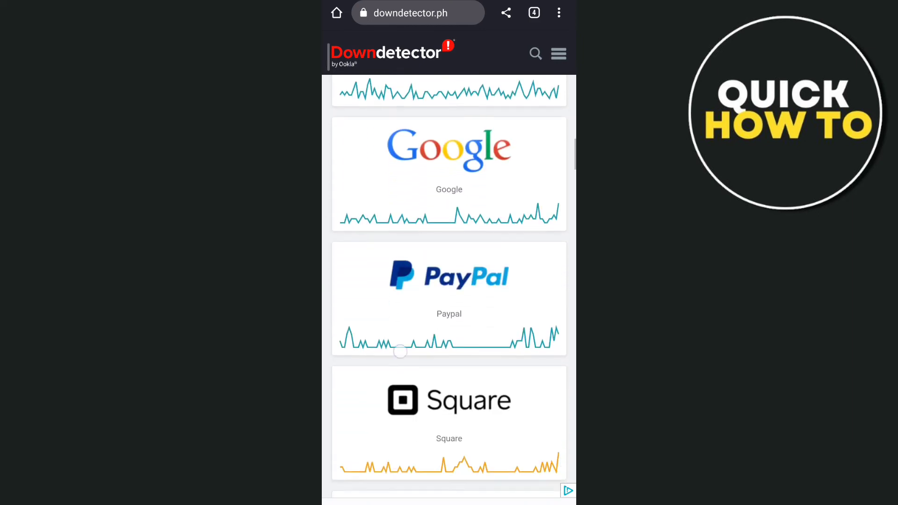
pyautogui.scroll(-3)
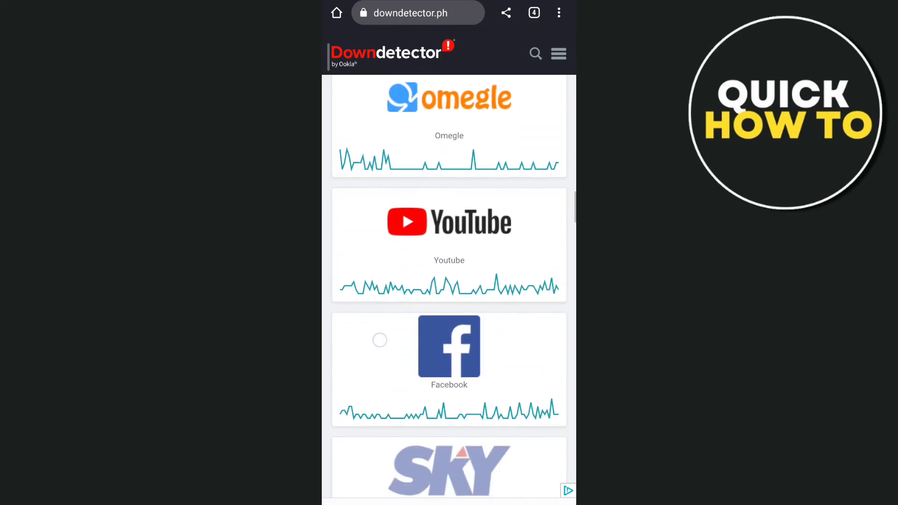
pyautogui.scroll(-3)
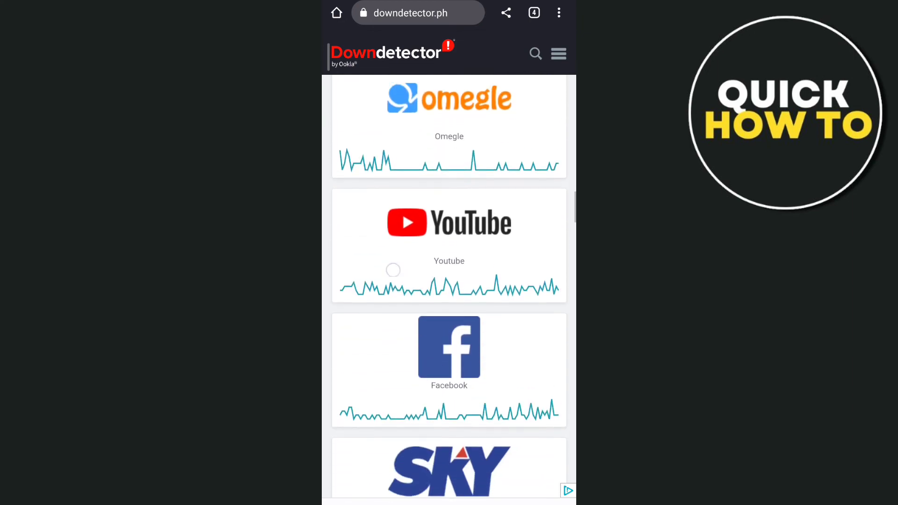
pyautogui.scroll(-3)
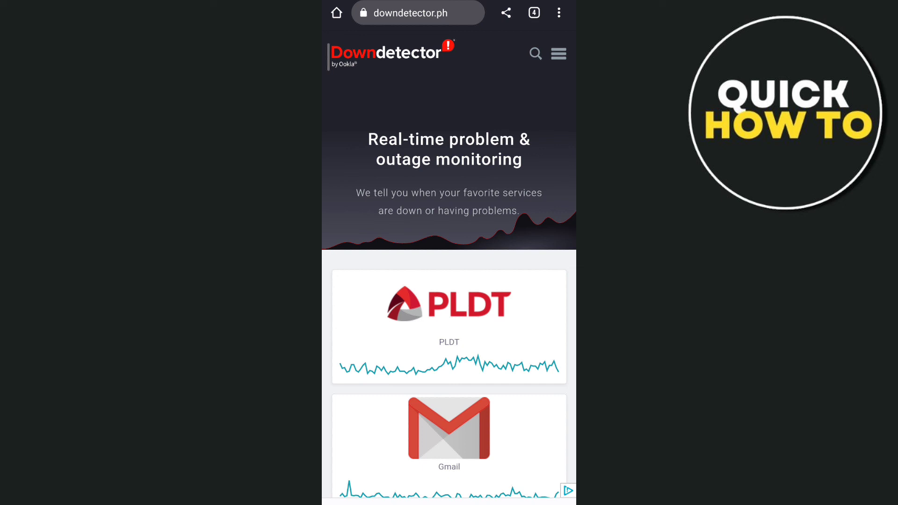
# Scroll the Downdetector service list past Valorant and Line to Smart, Roblox and Google Meet
pyautogui.scroll(-3)
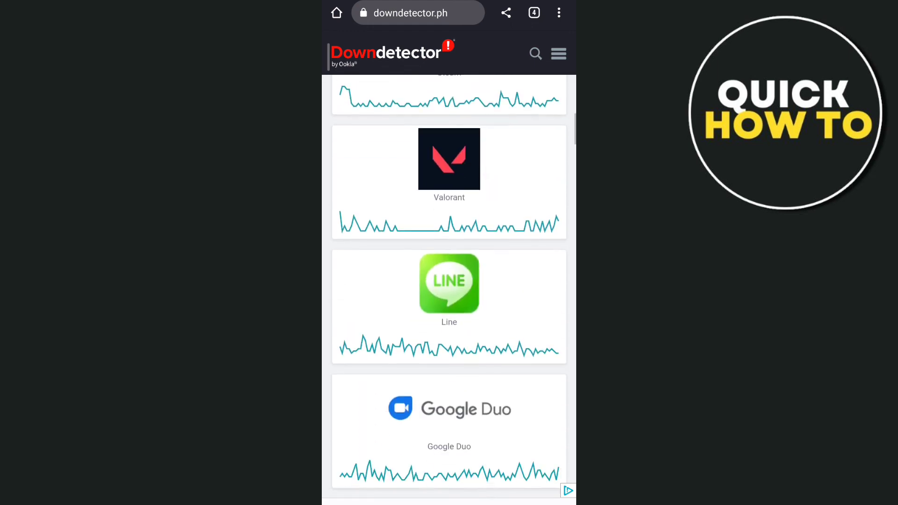
pyautogui.scroll(3)
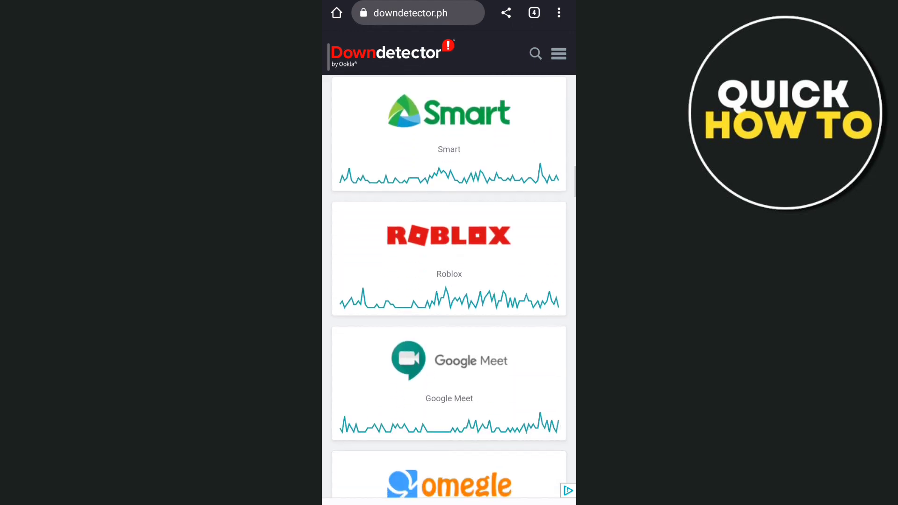